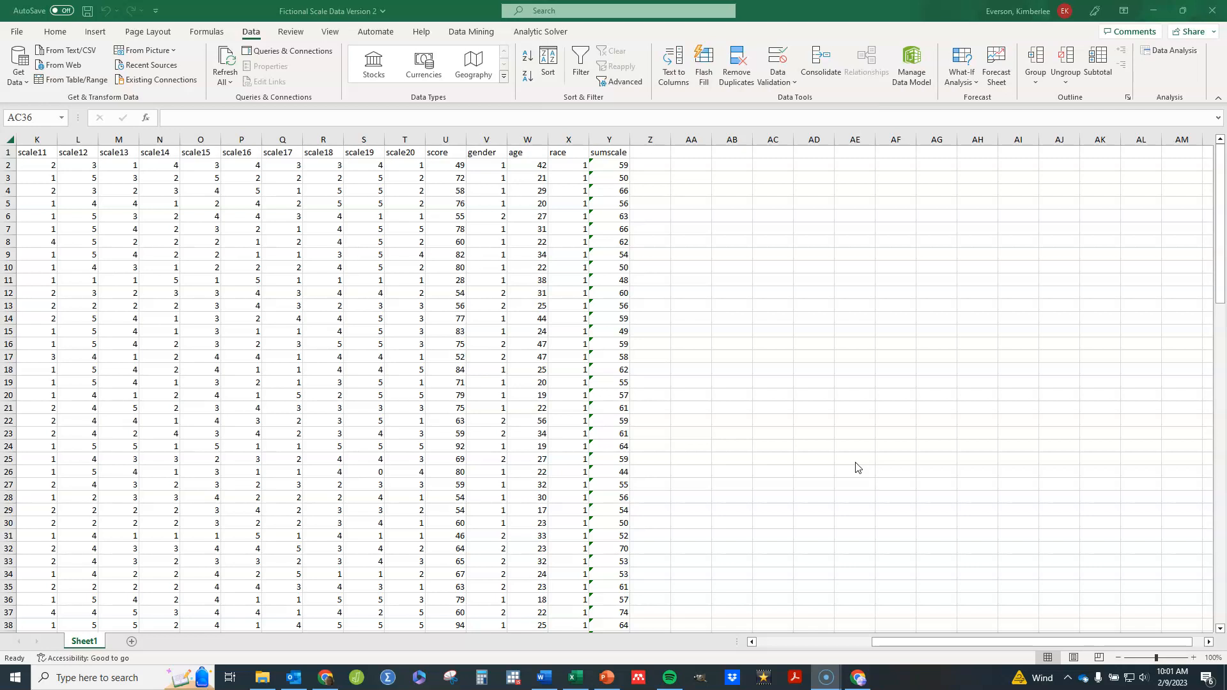
{"action": "mouse_move", "coordinate": [307, 25]}
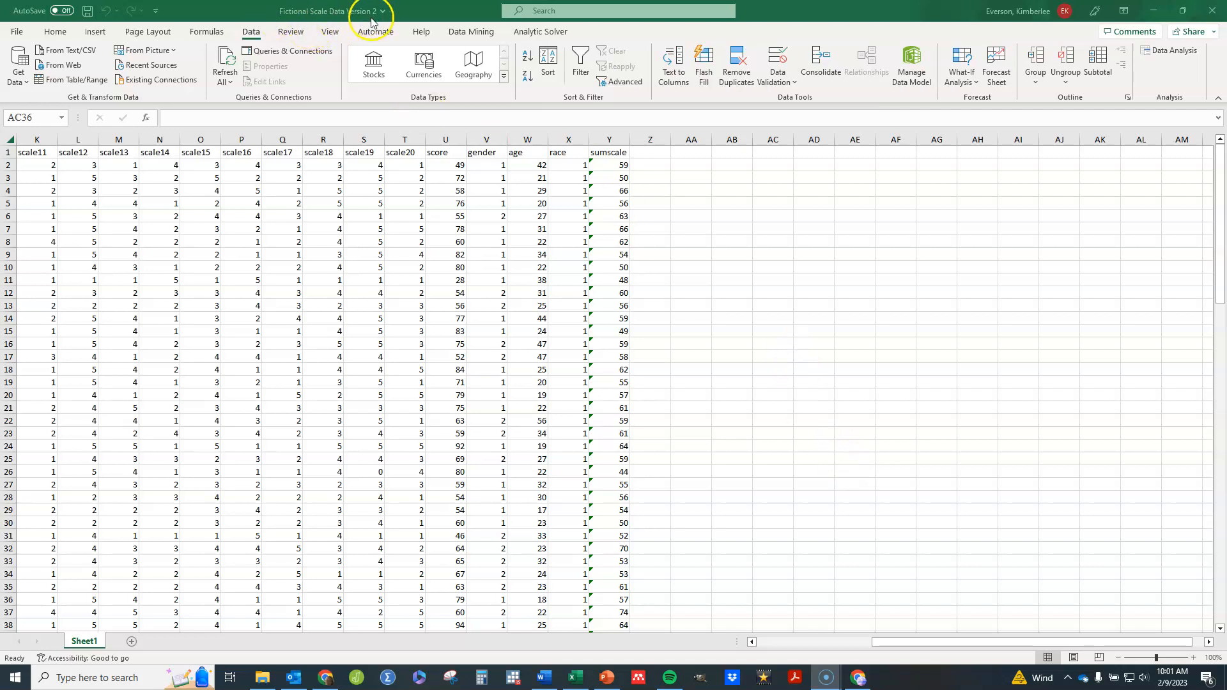
{"action": "mouse_move", "coordinate": [855, 587]}
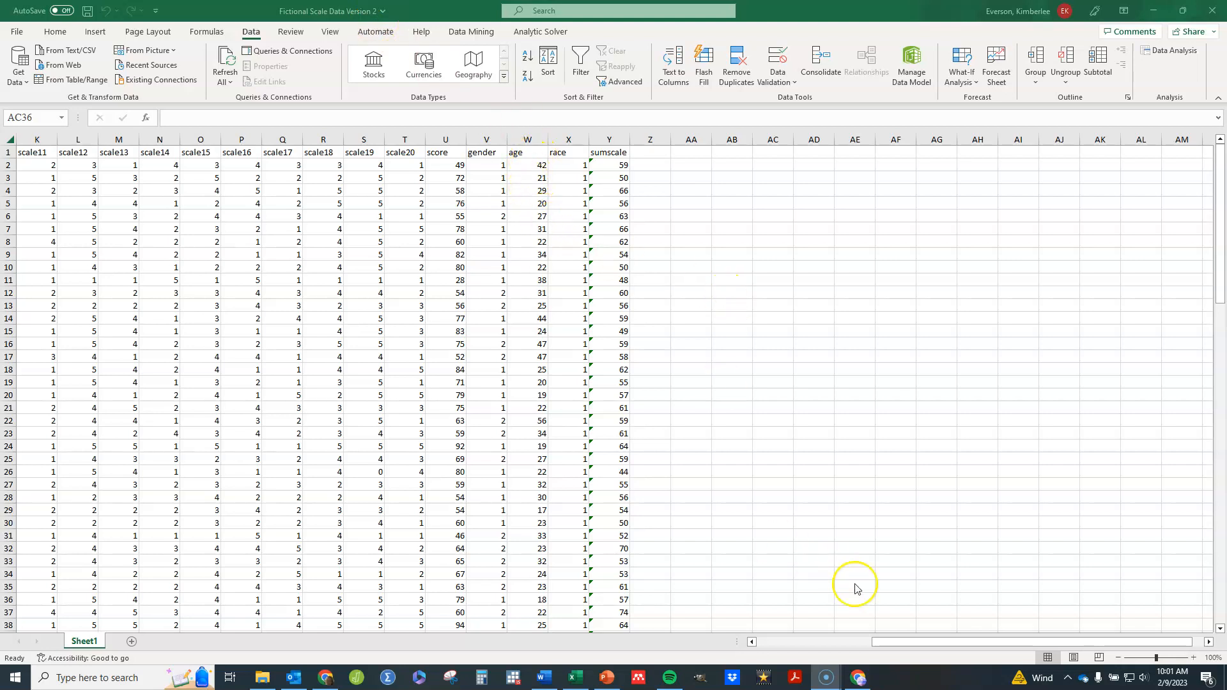
- Reach the Excel Add-ins manager through File > Options > Add-ins > Go
{"action": "left_click", "coordinate": [770, 581]}
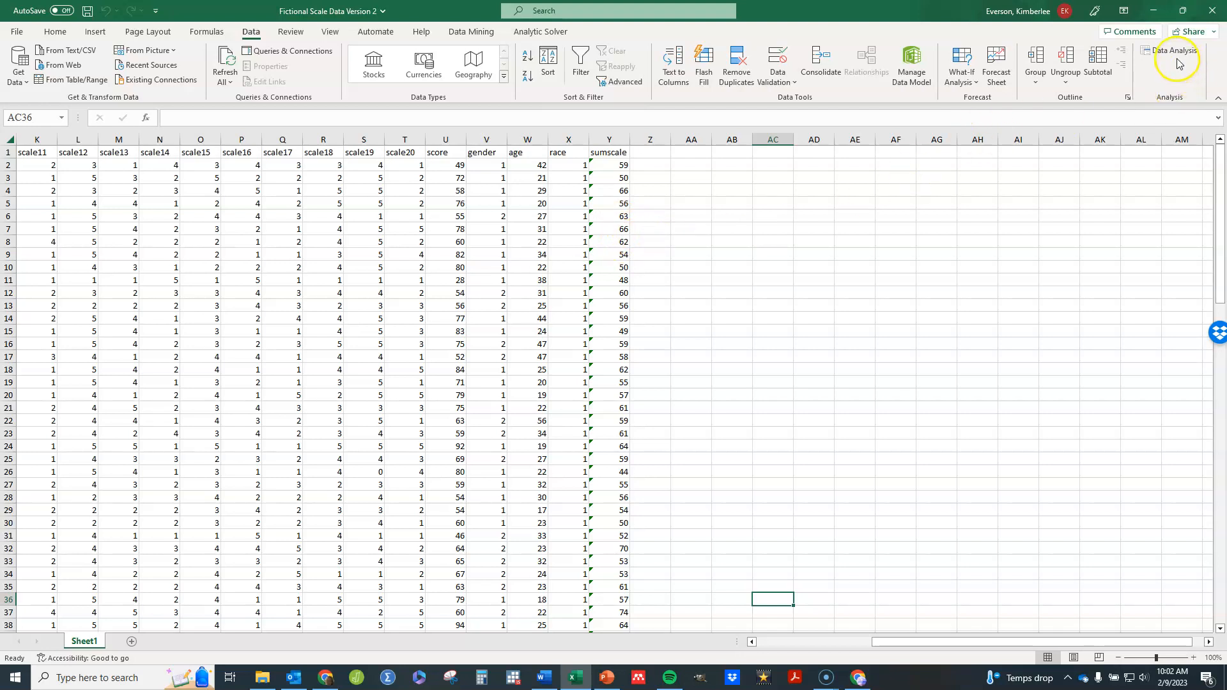
{"action": "mouse_move", "coordinate": [1178, 60]}
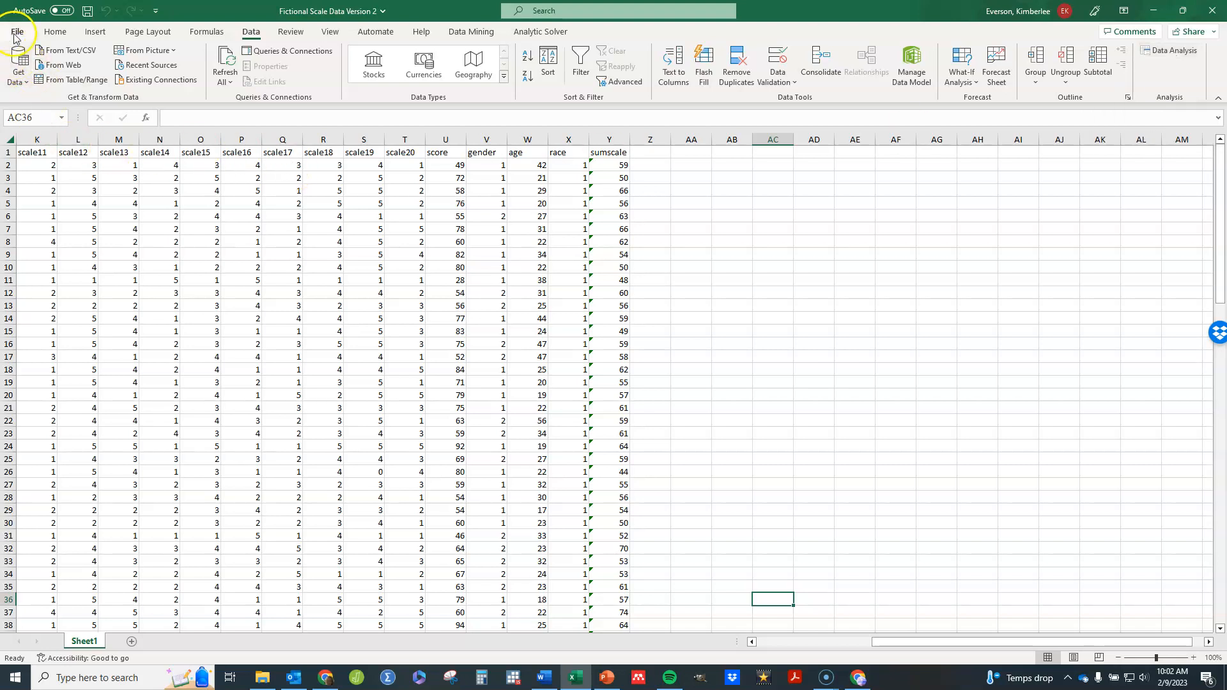
{"action": "left_click", "coordinate": [18, 32]}
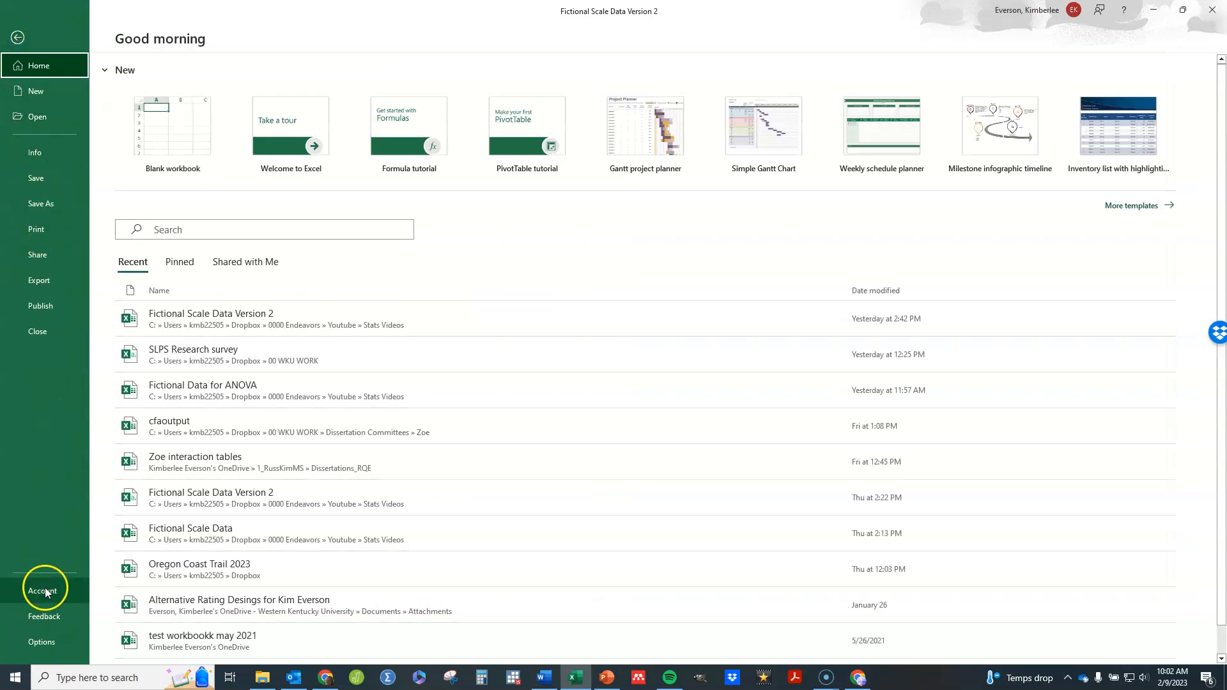
{"action": "left_click", "coordinate": [33, 633]}
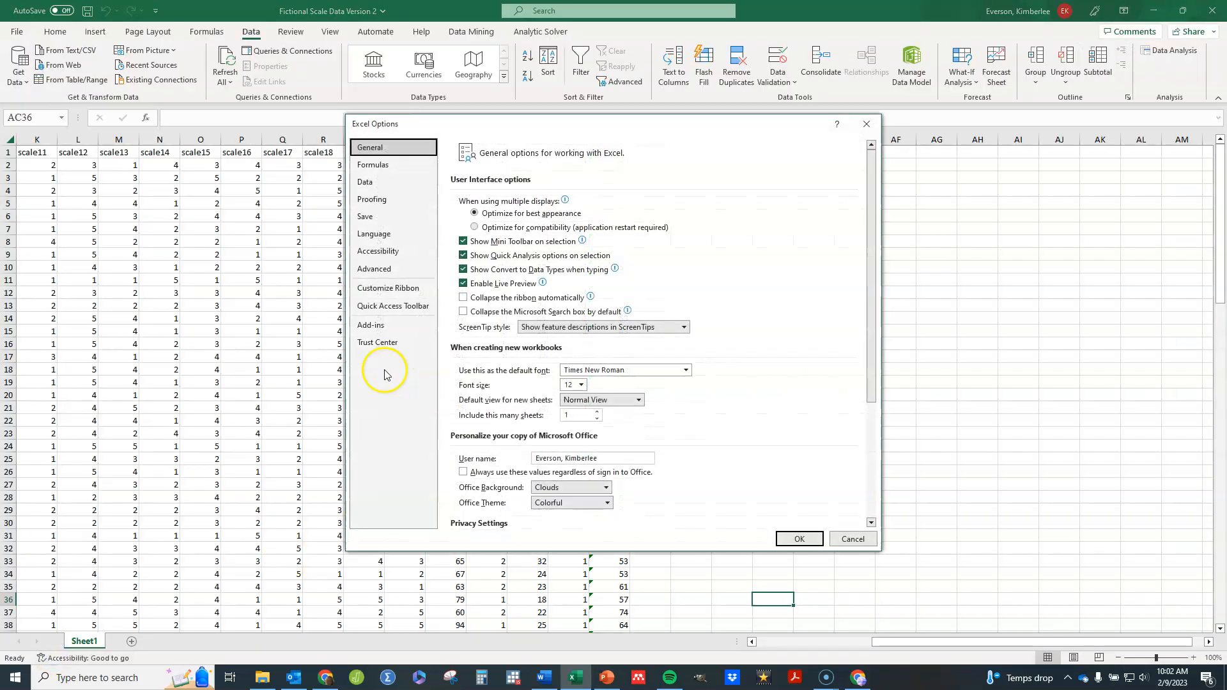
{"action": "mouse_move", "coordinate": [337, 158]}
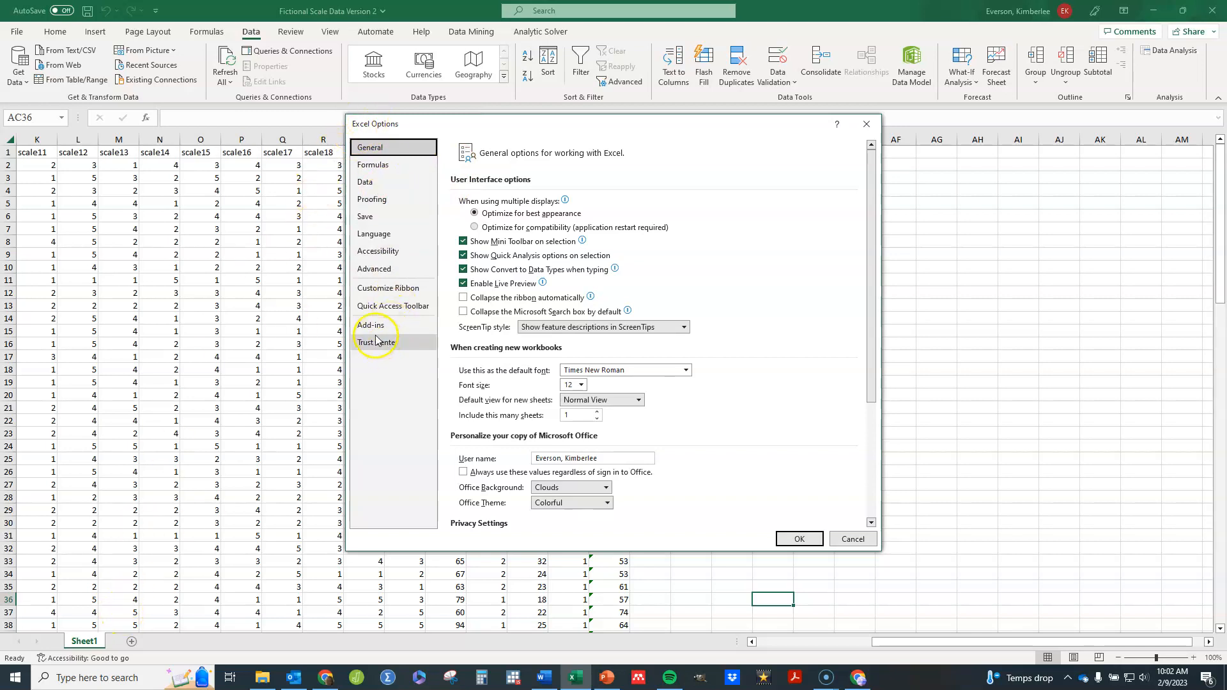
{"action": "left_click", "coordinate": [370, 325]}
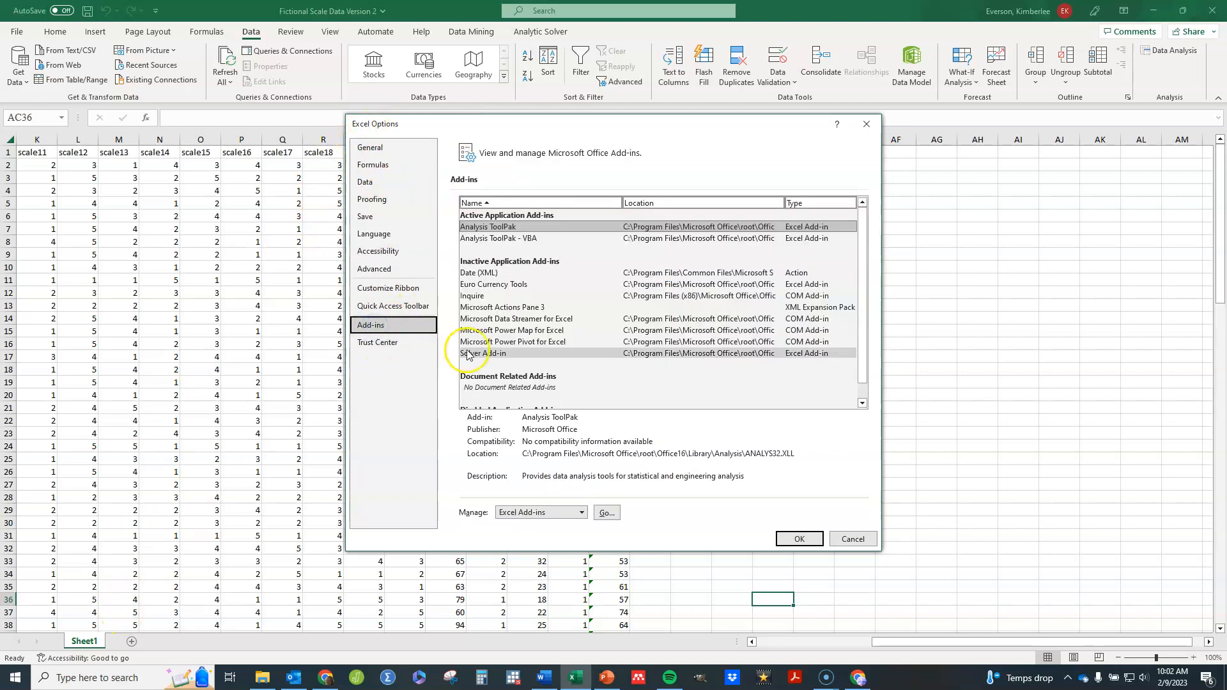
{"action": "left_click", "coordinate": [487, 227]}
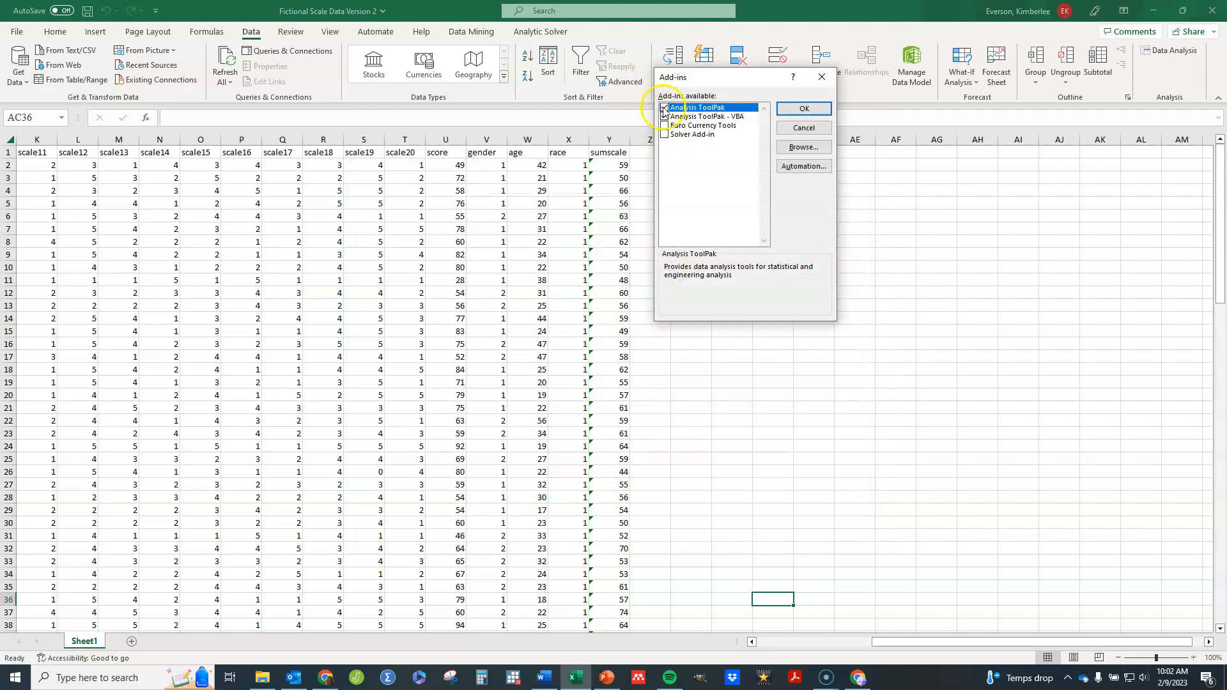
- Enable the Analysis ToolPak add-in and confirm
{"action": "left_click", "coordinate": [663, 117]}
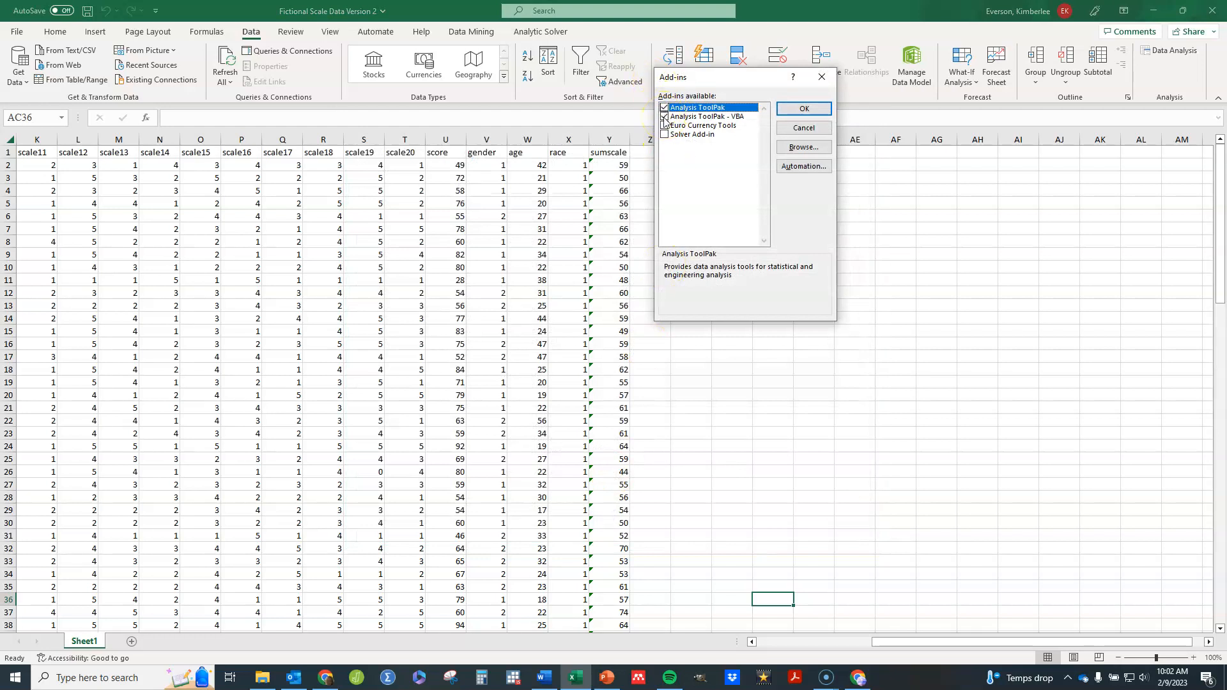
{"action": "left_click", "coordinate": [802, 107]}
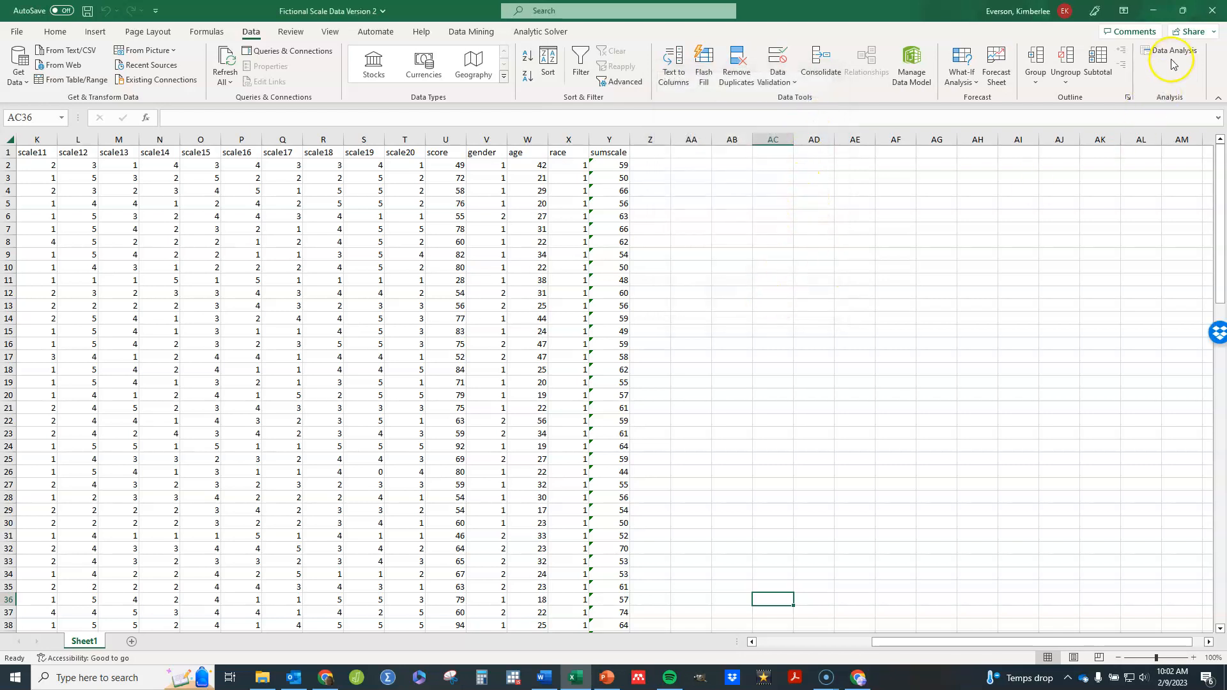
{"action": "mouse_move", "coordinate": [1170, 57]}
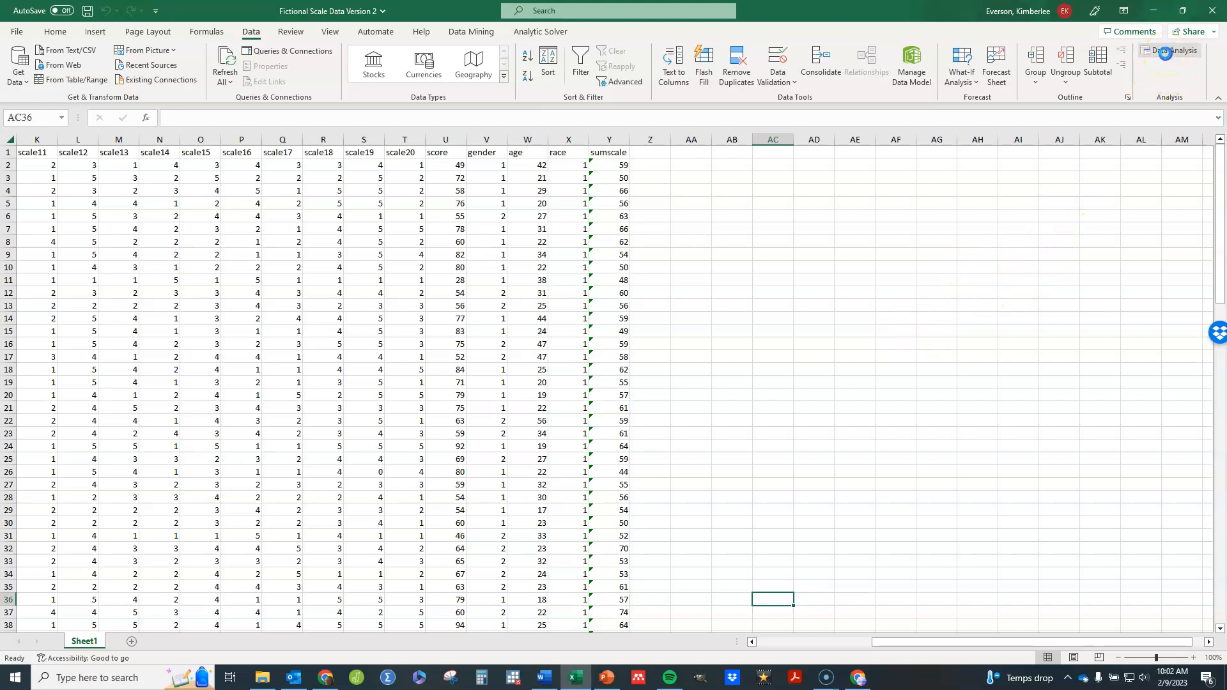
- Choose Correlation from the Data Analysis tools list
{"action": "left_click", "coordinate": [1168, 51]}
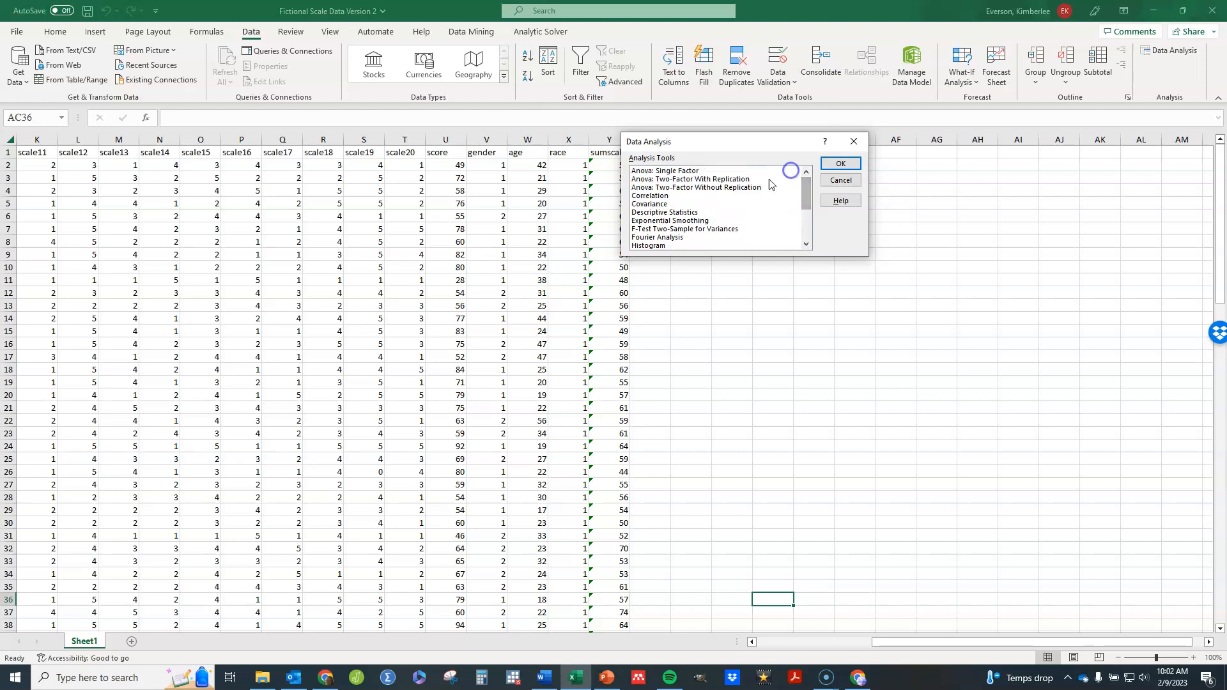
{"action": "left_click", "coordinate": [649, 194]}
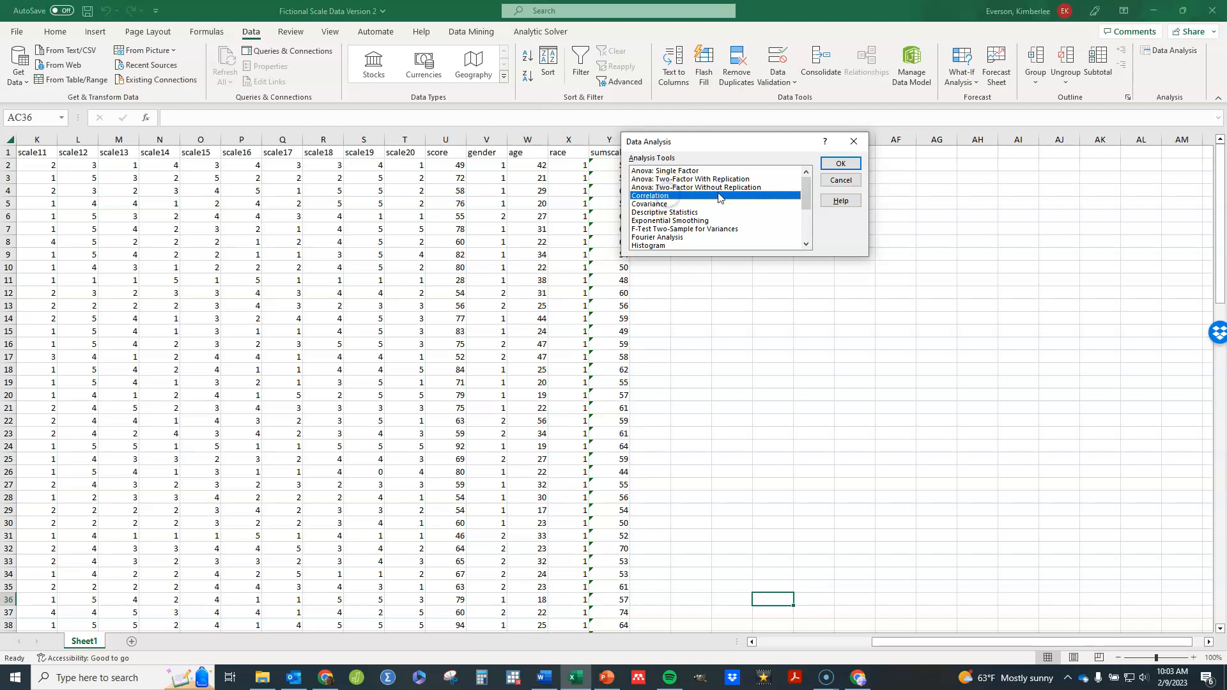
{"action": "left_click", "coordinate": [841, 163]}
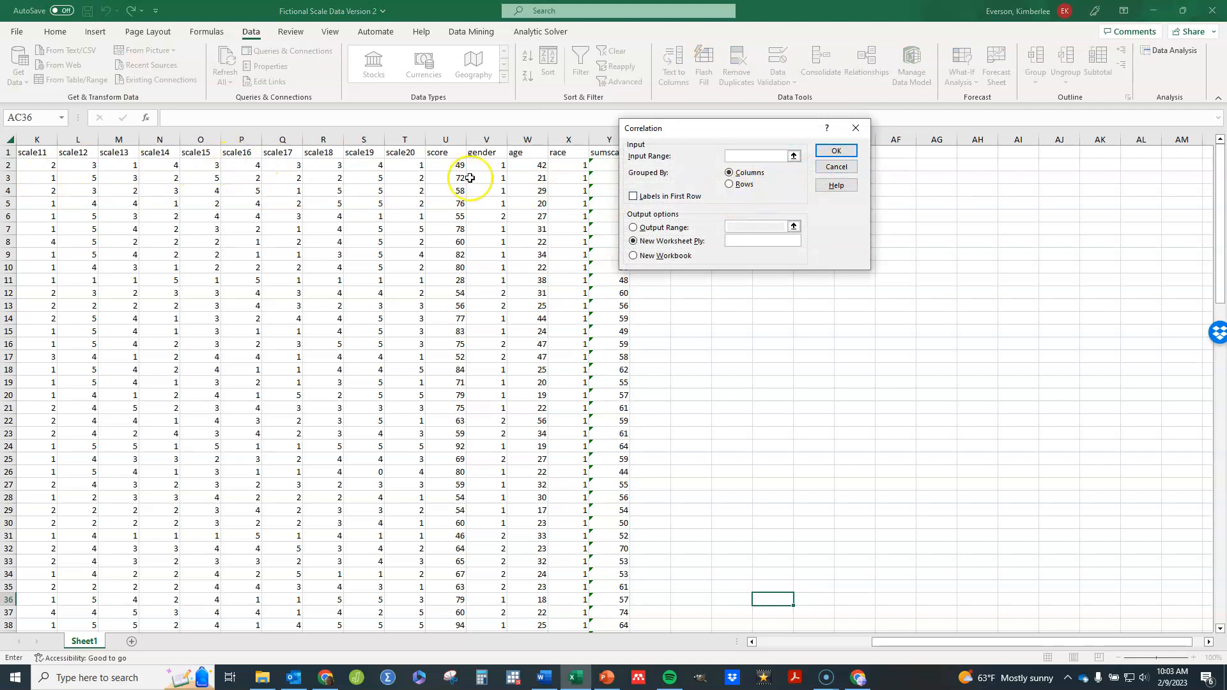
- Run Correlation on input $A:$T with first-row labels, output to a new worksheet
{"action": "left_click", "coordinate": [756, 156]}
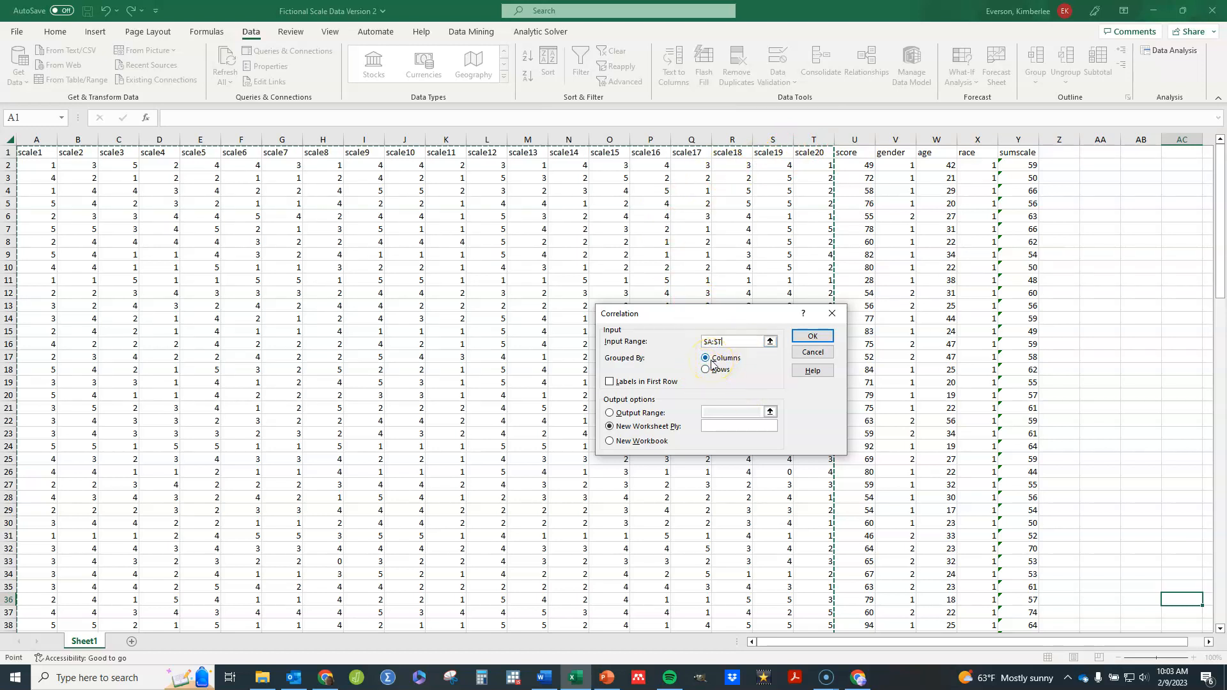
{"action": "mouse_move", "coordinate": [749, 368]}
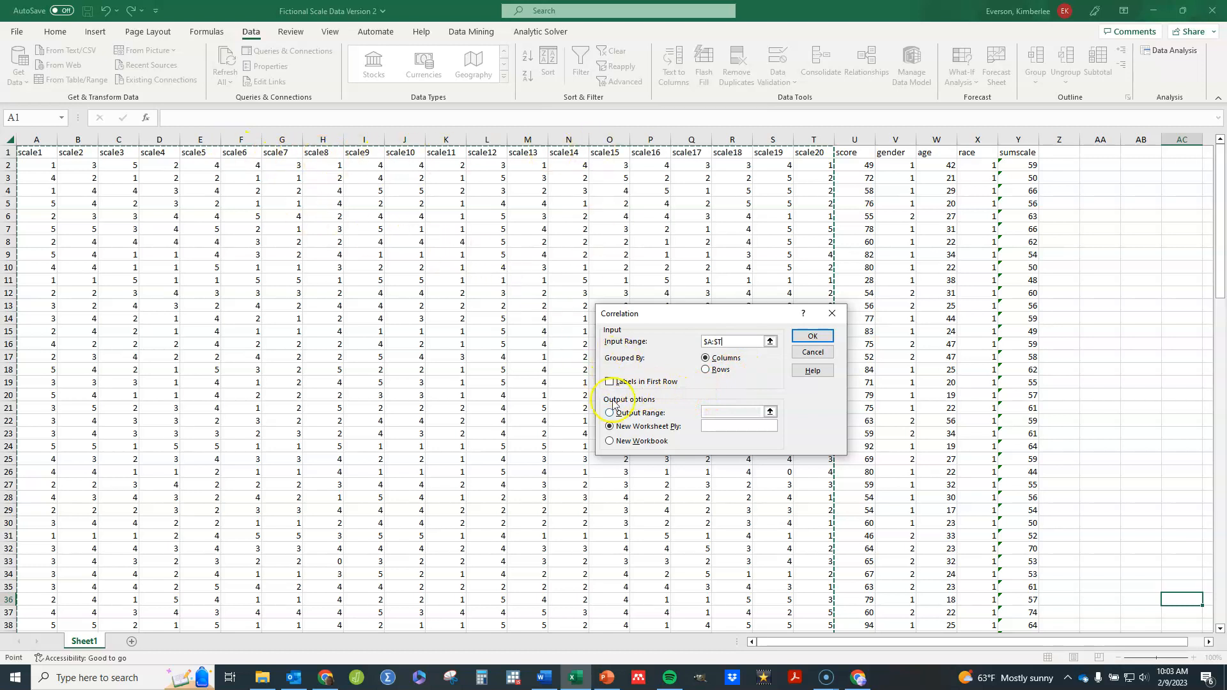
{"action": "left_click", "coordinate": [608, 381]}
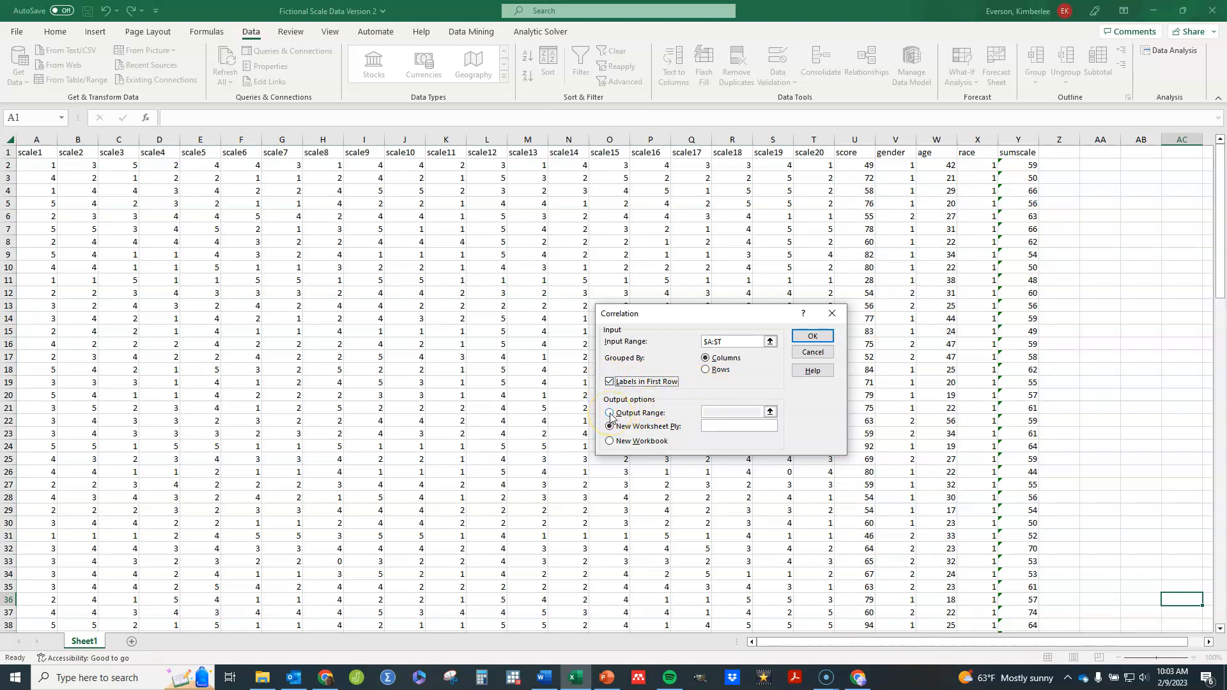
{"action": "left_click", "coordinate": [610, 413]}
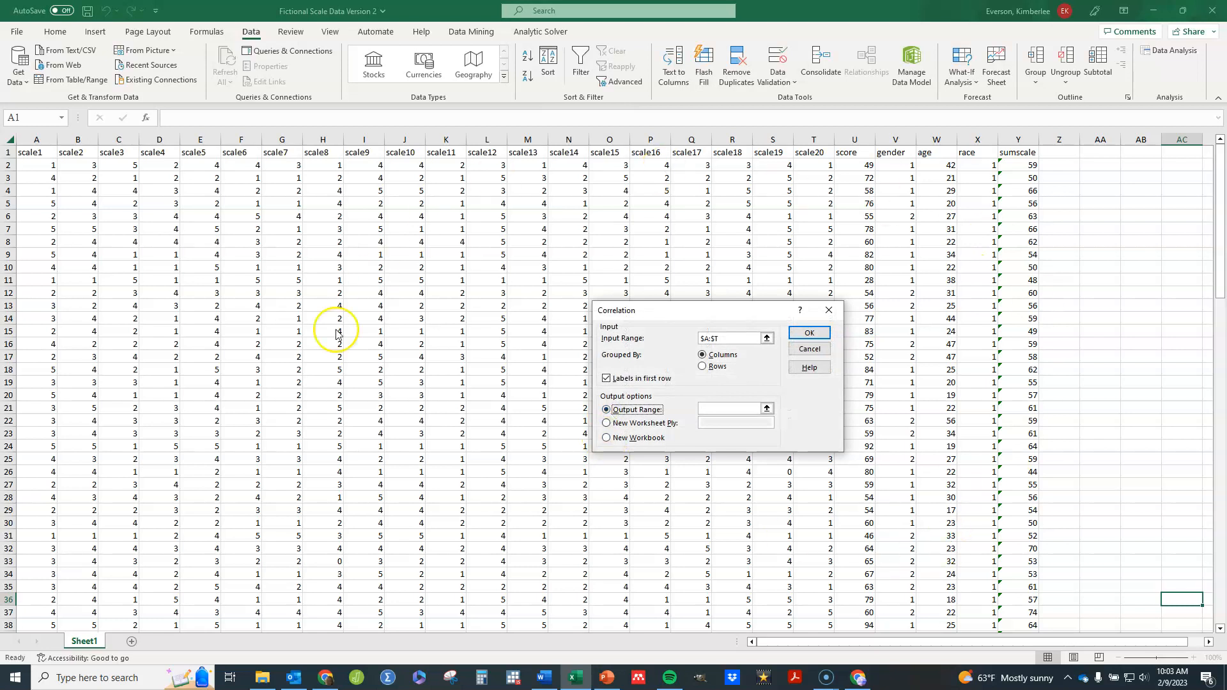
{"action": "mouse_move", "coordinate": [780, 397]}
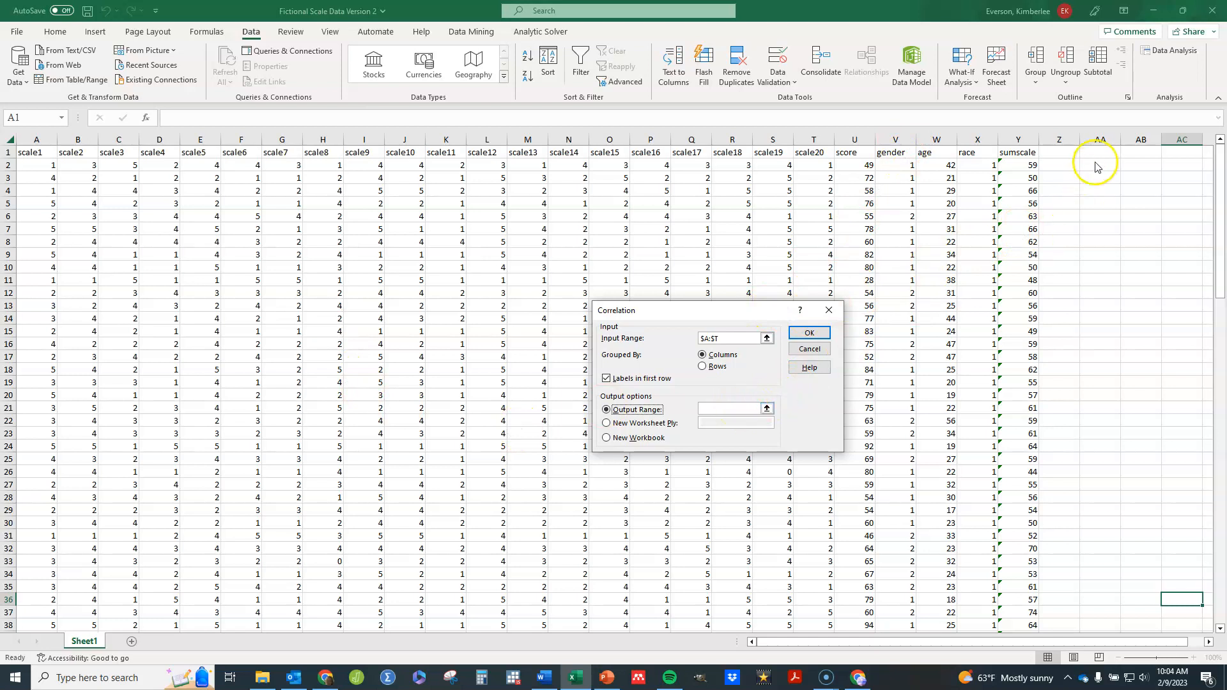
{"action": "mouse_move", "coordinate": [1100, 154]}
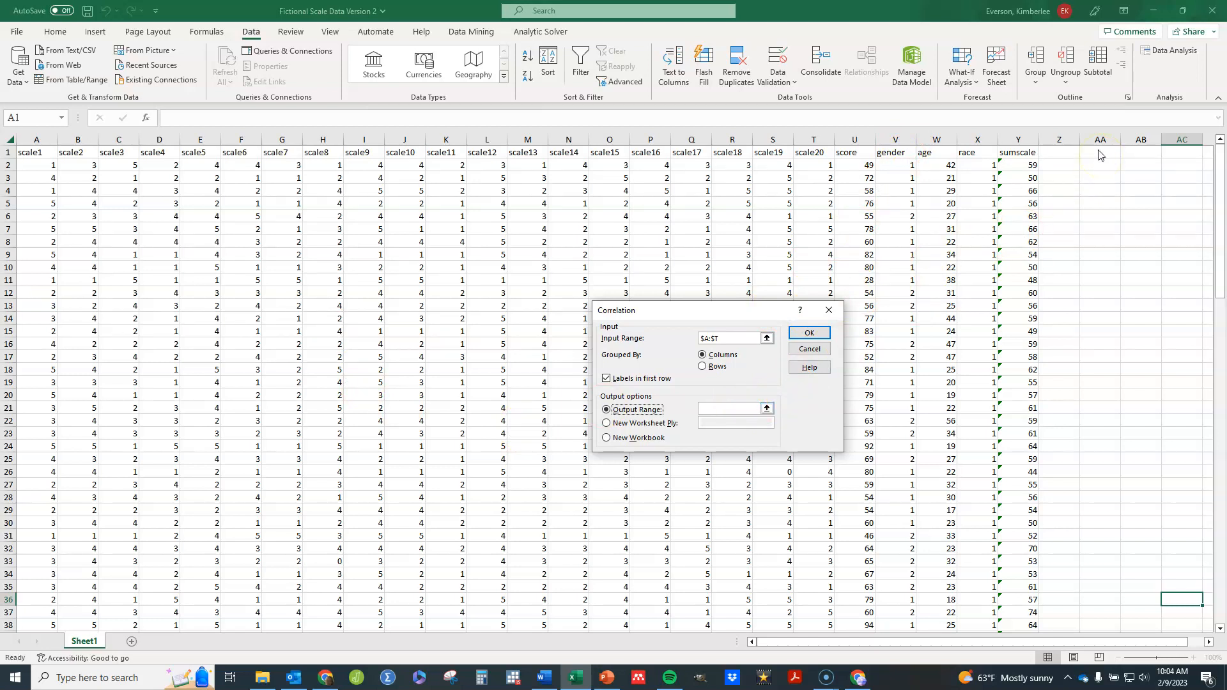
{"action": "mouse_move", "coordinate": [1107, 238]}
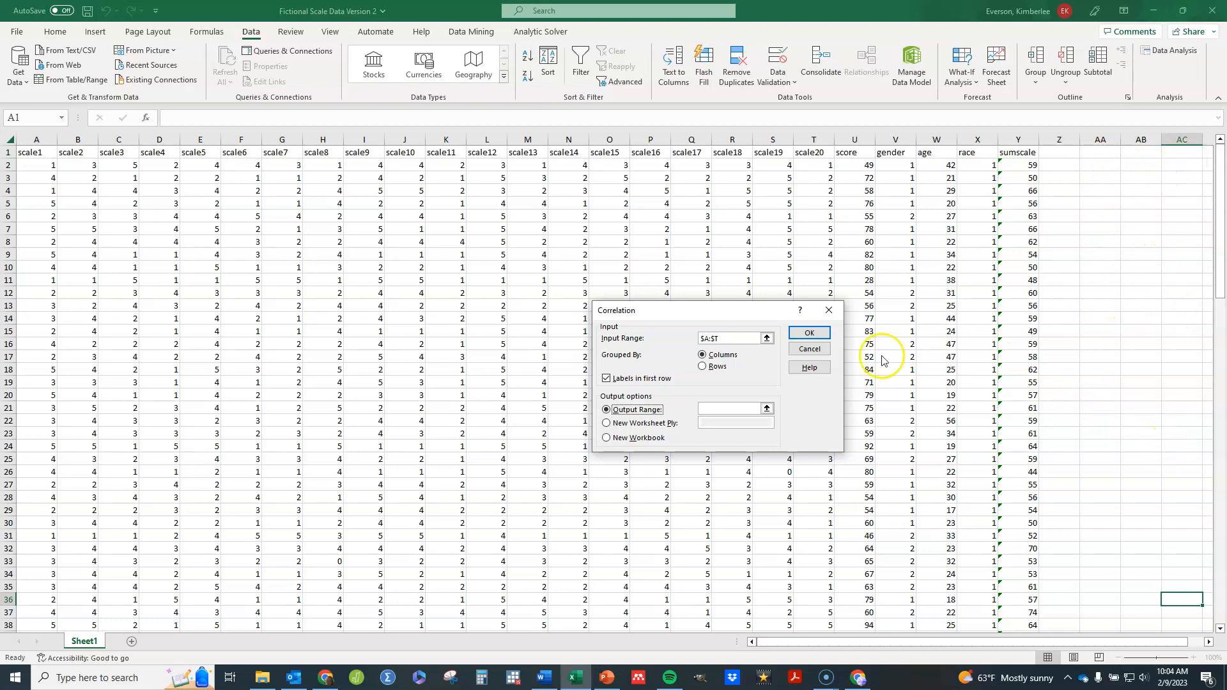
{"action": "left_click", "coordinate": [605, 419]}
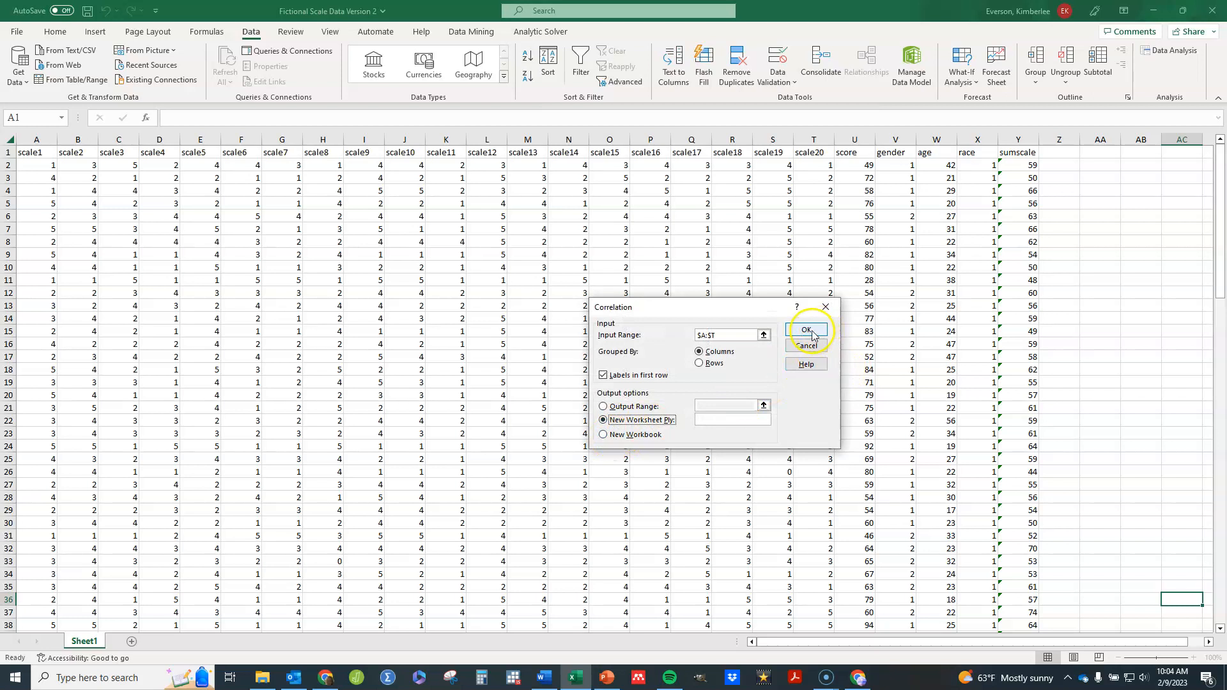
{"action": "left_click", "coordinate": [805, 330]}
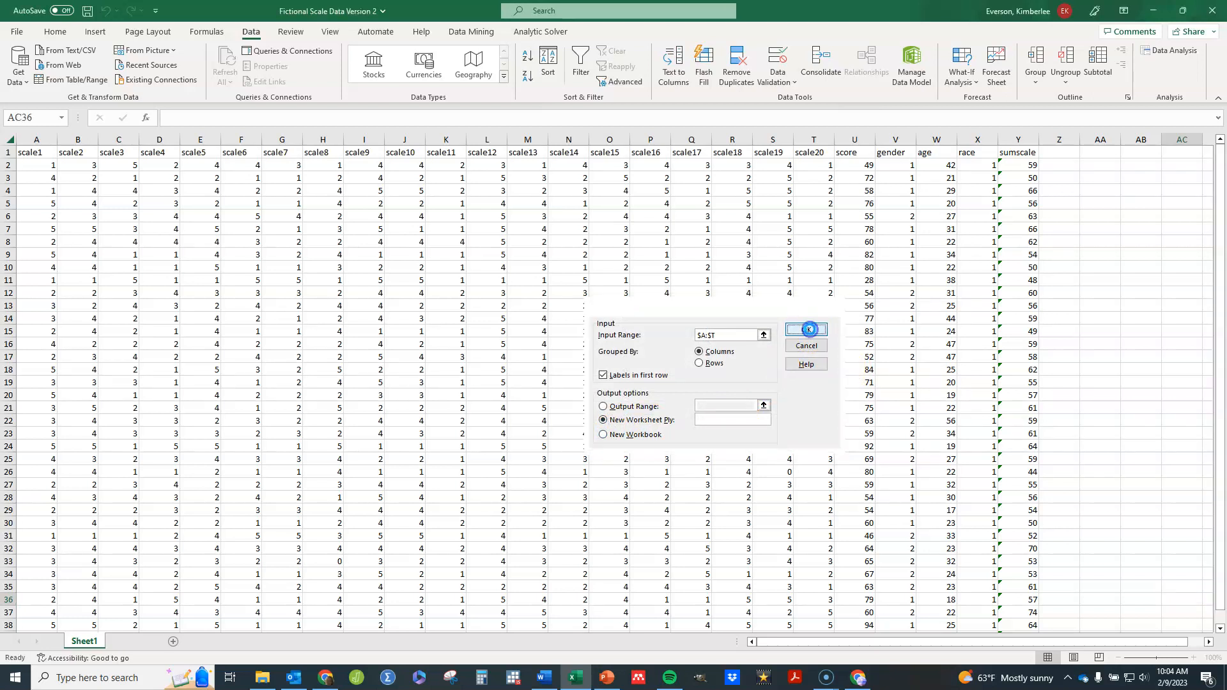
- View the 20×20 correlation matrix on Sheet2, then return to Sheet1
{"action": "left_click", "coordinate": [808, 329]}
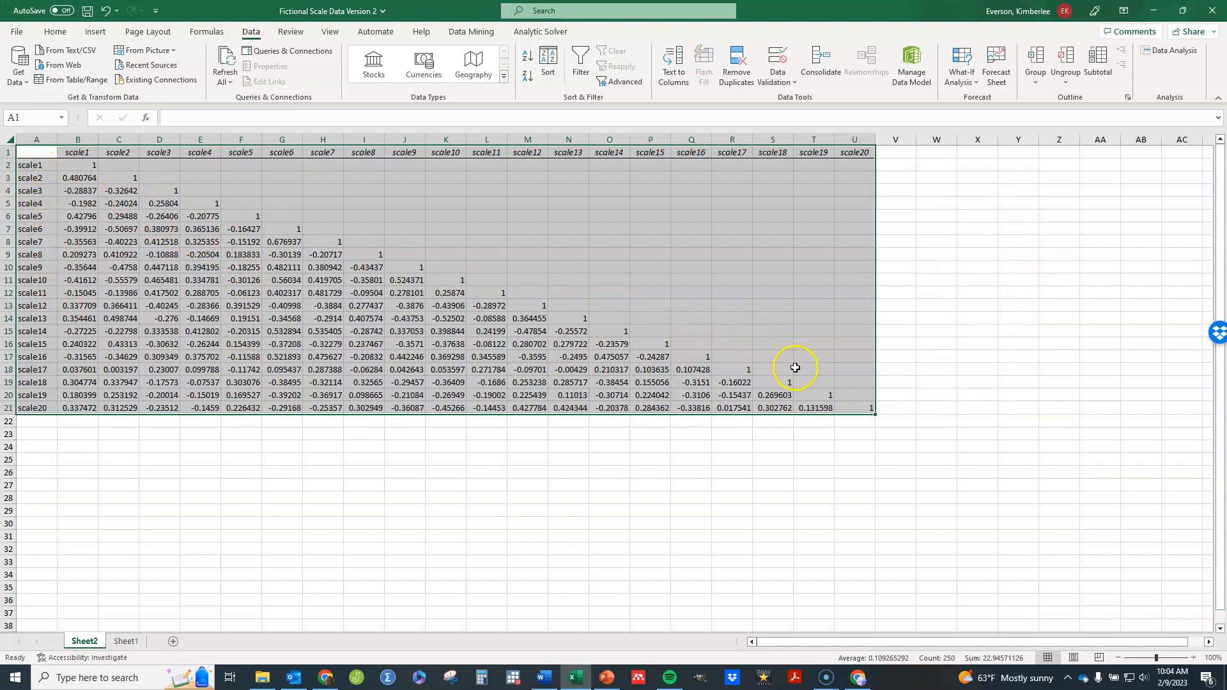
{"action": "mouse_move", "coordinate": [838, 383]}
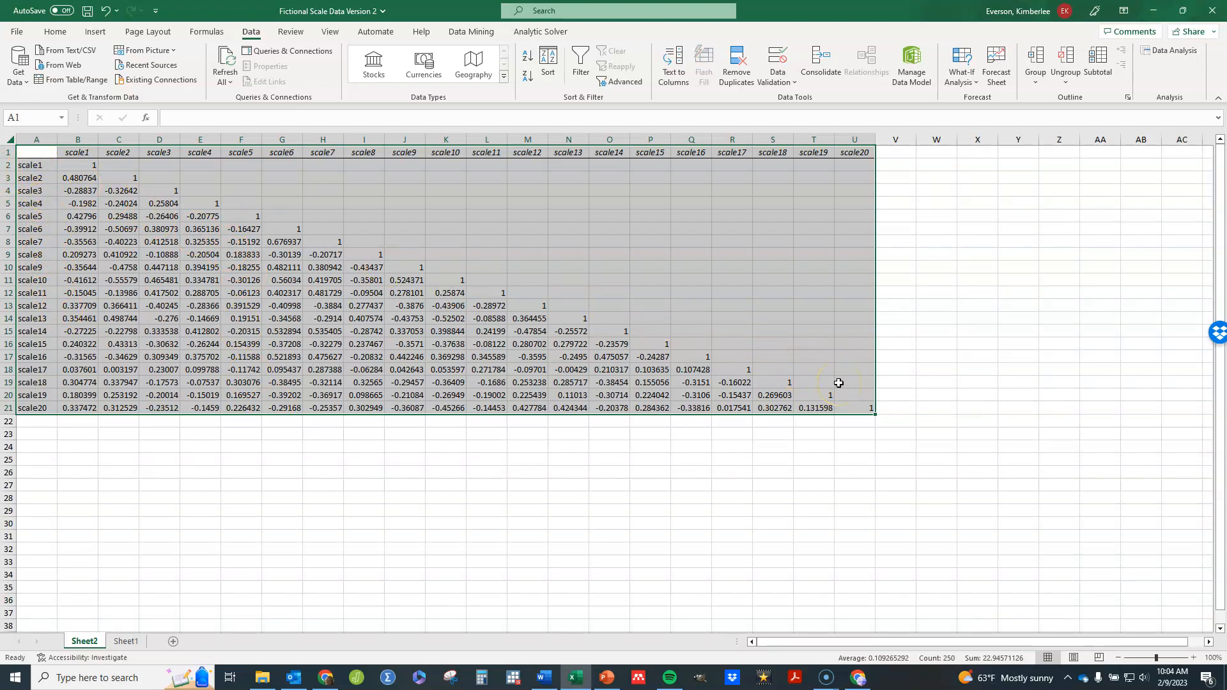
{"action": "left_click", "coordinate": [125, 642]}
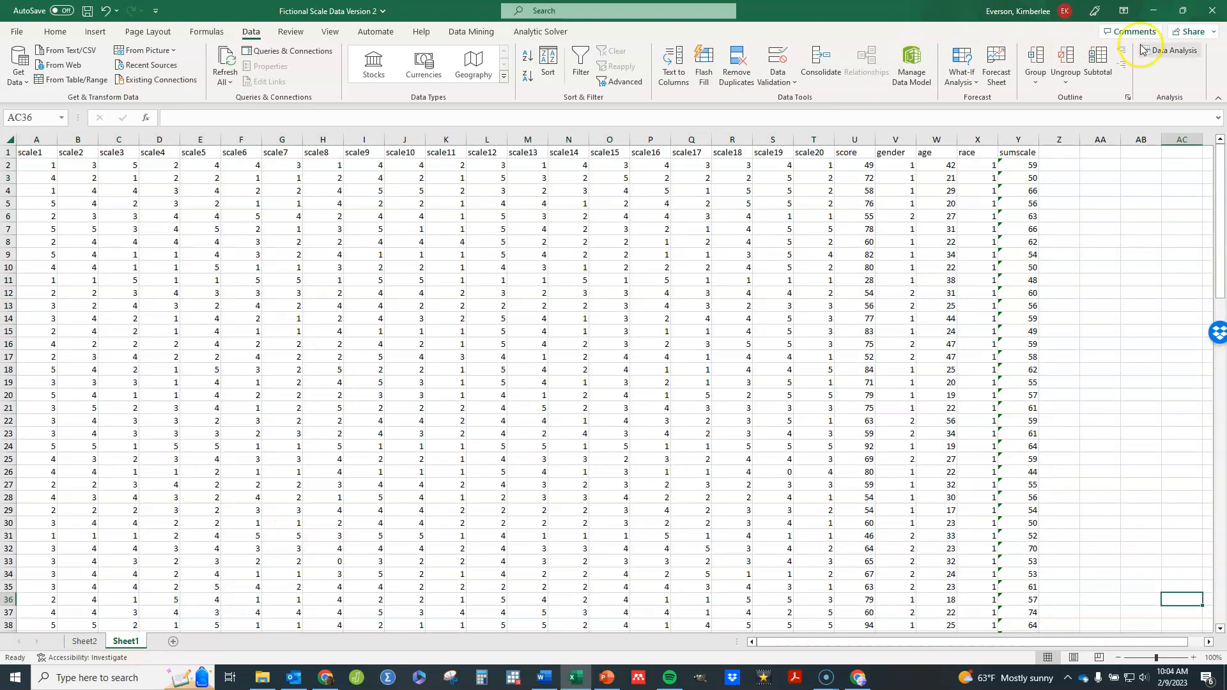
- Choose Covariance from the Data Analysis tools list
{"action": "left_click", "coordinate": [1173, 51]}
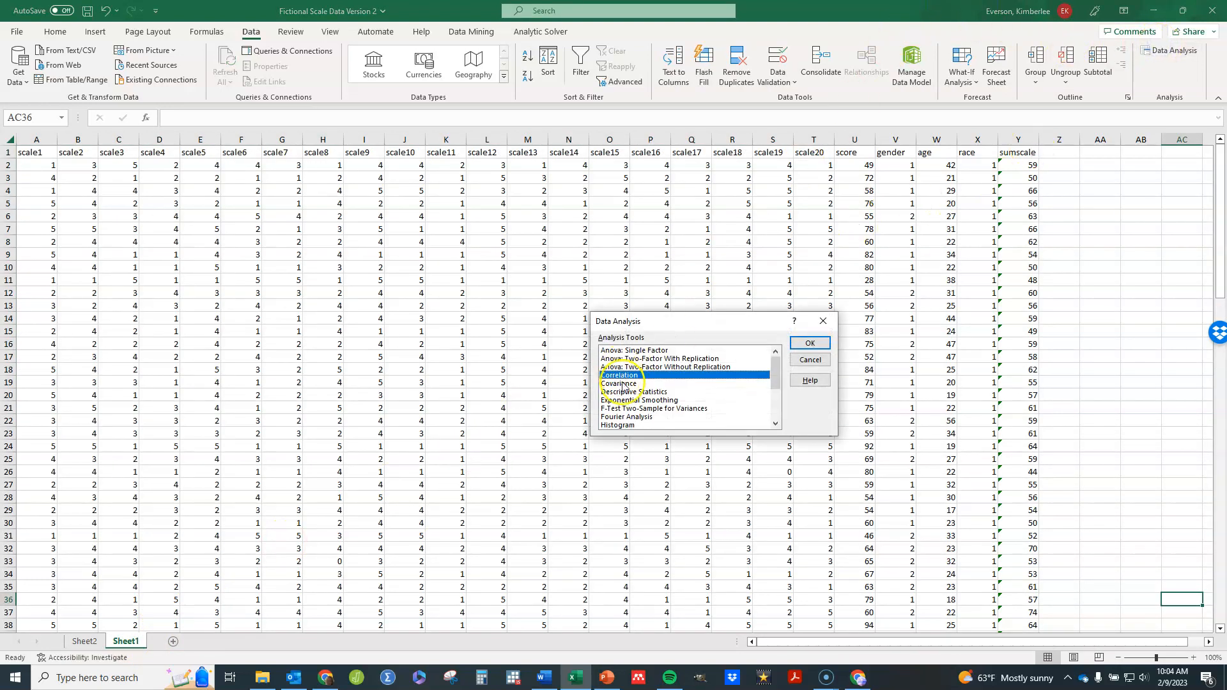
{"action": "left_click", "coordinate": [620, 384]}
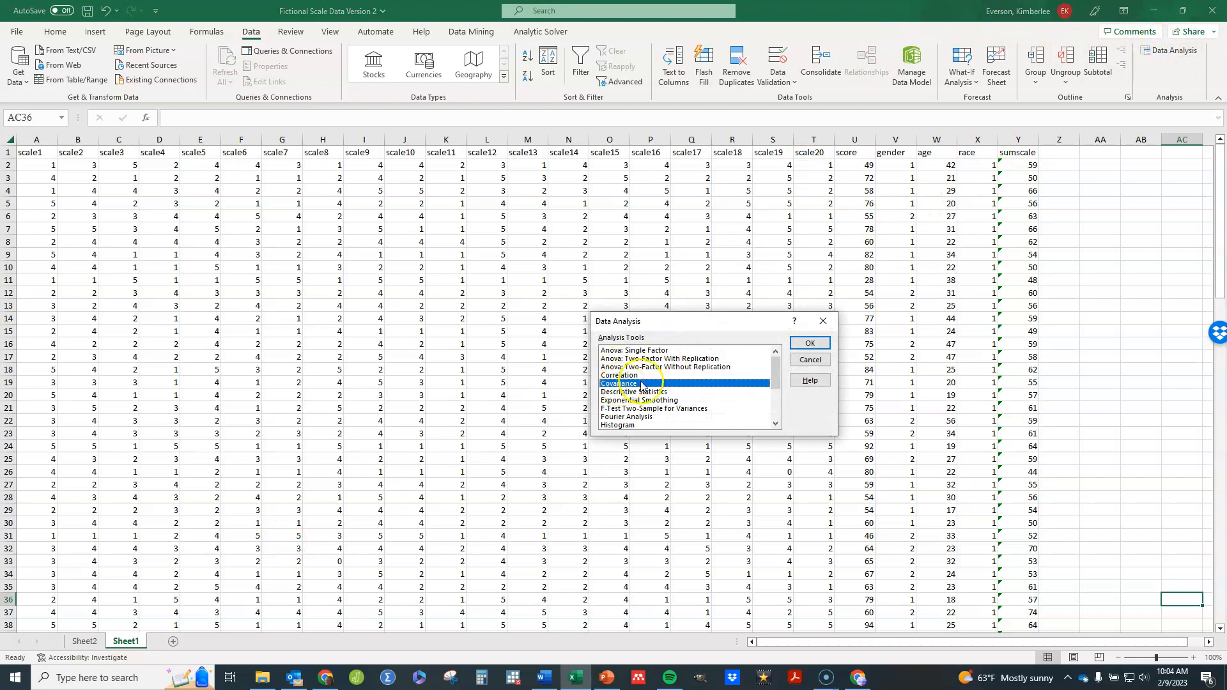
{"action": "left_click", "coordinate": [810, 342]}
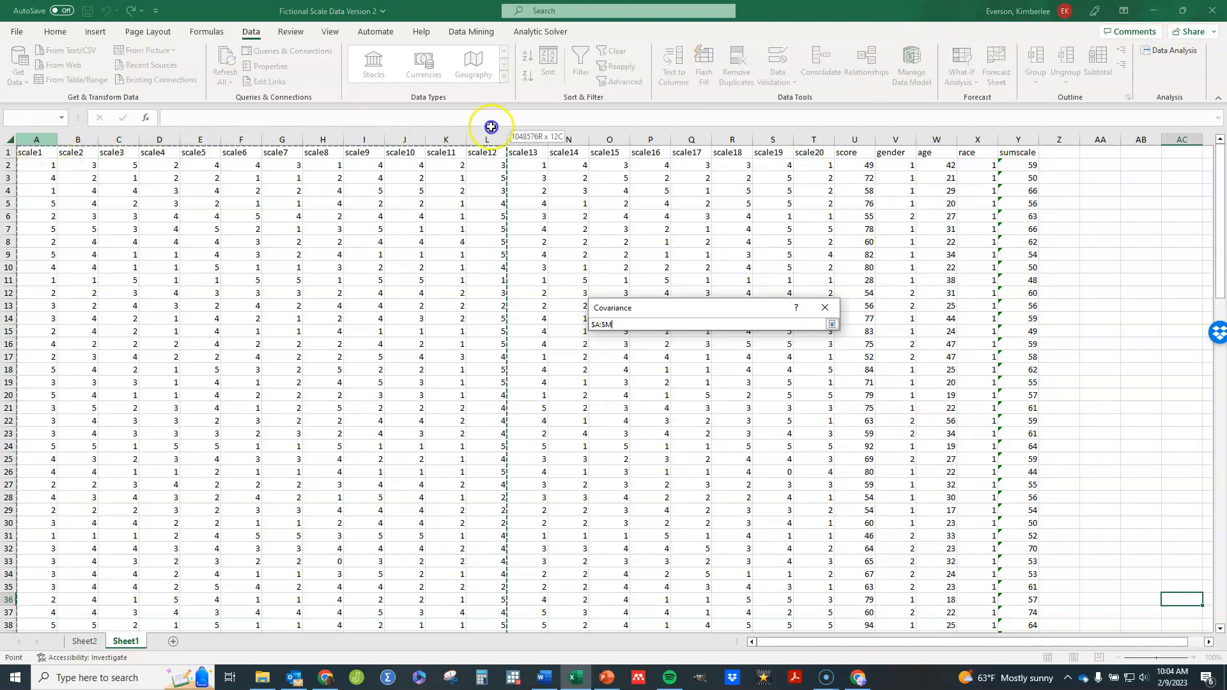
- Run Covariance on input $A:$T with first-row labels, output to a new worksheet
{"action": "left_click", "coordinate": [799, 148]}
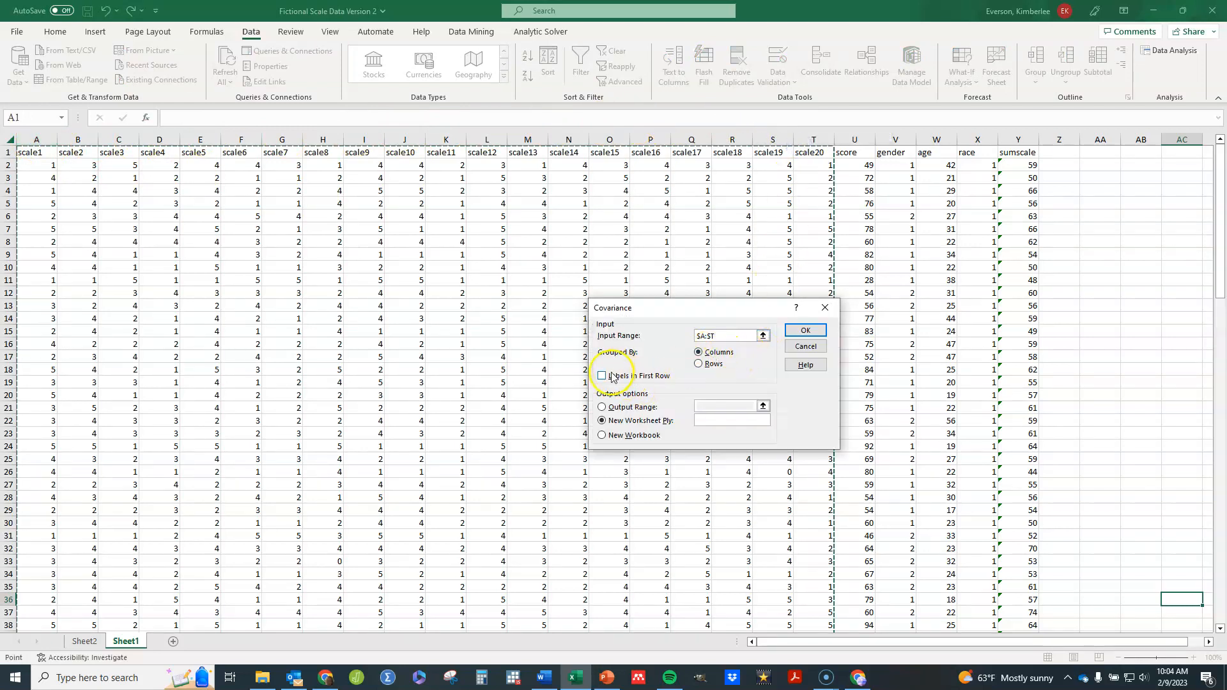
{"action": "left_click", "coordinate": [601, 376]}
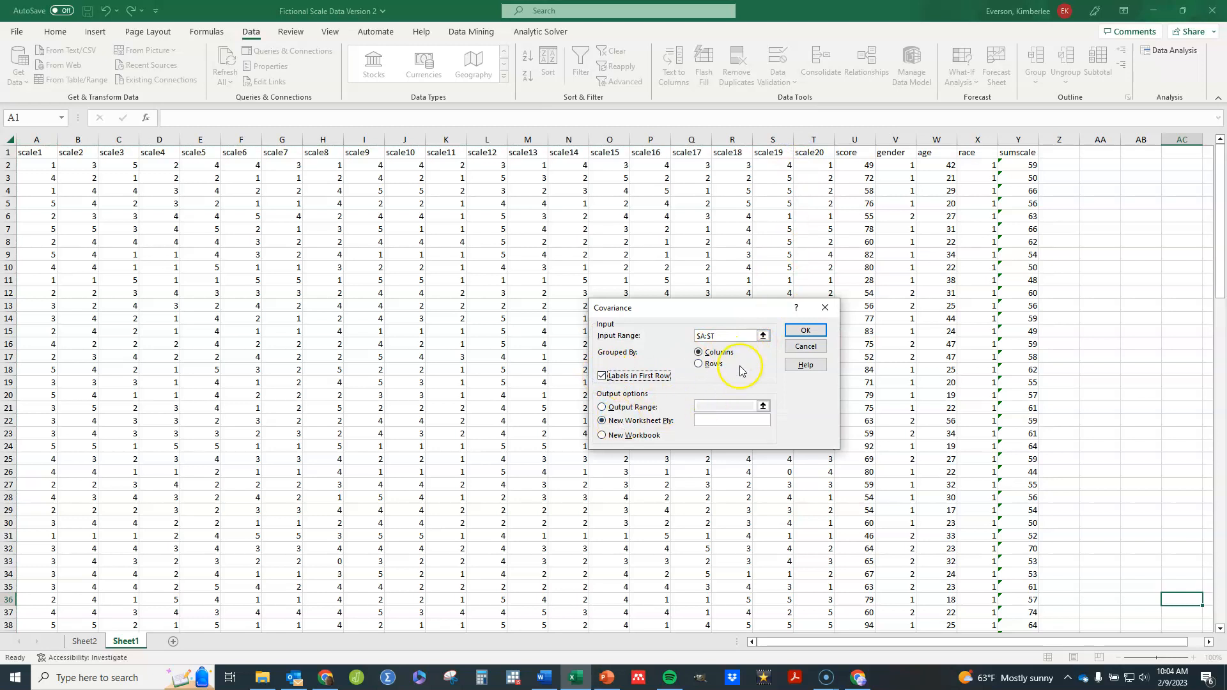
{"action": "left_click", "coordinate": [805, 330]}
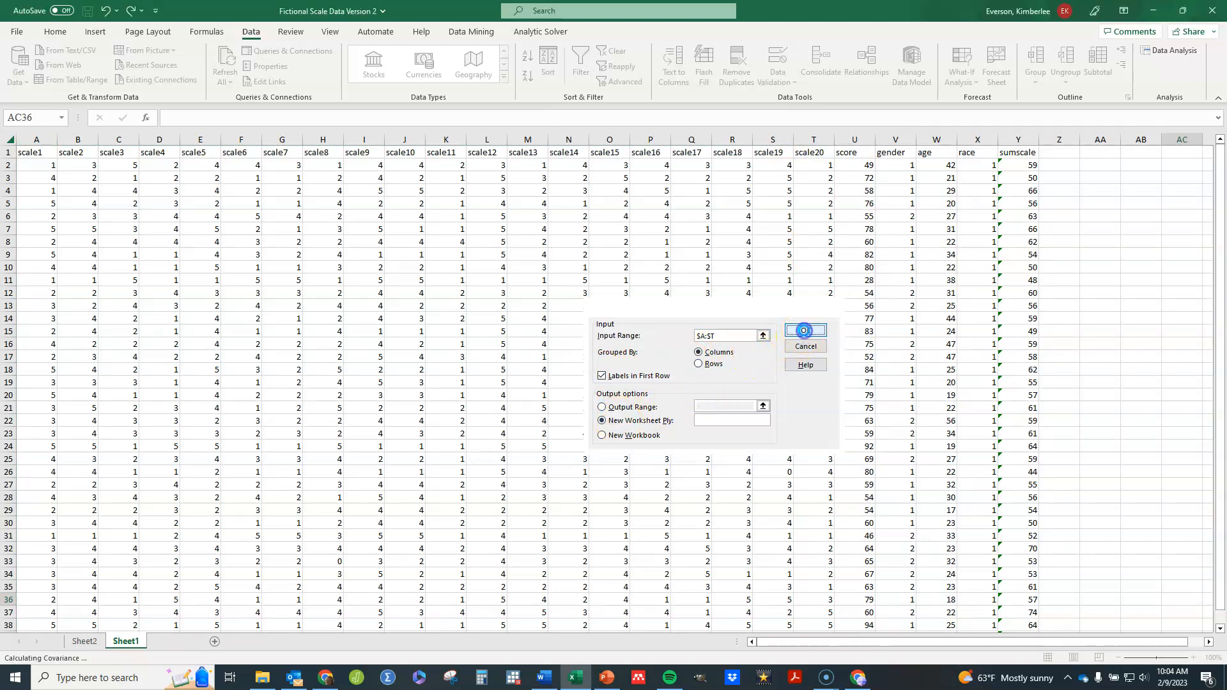
- Let the Covariance tool finish and show the 20×20 matrix on Sheet3
{"action": "left_click", "coordinate": [805, 330]}
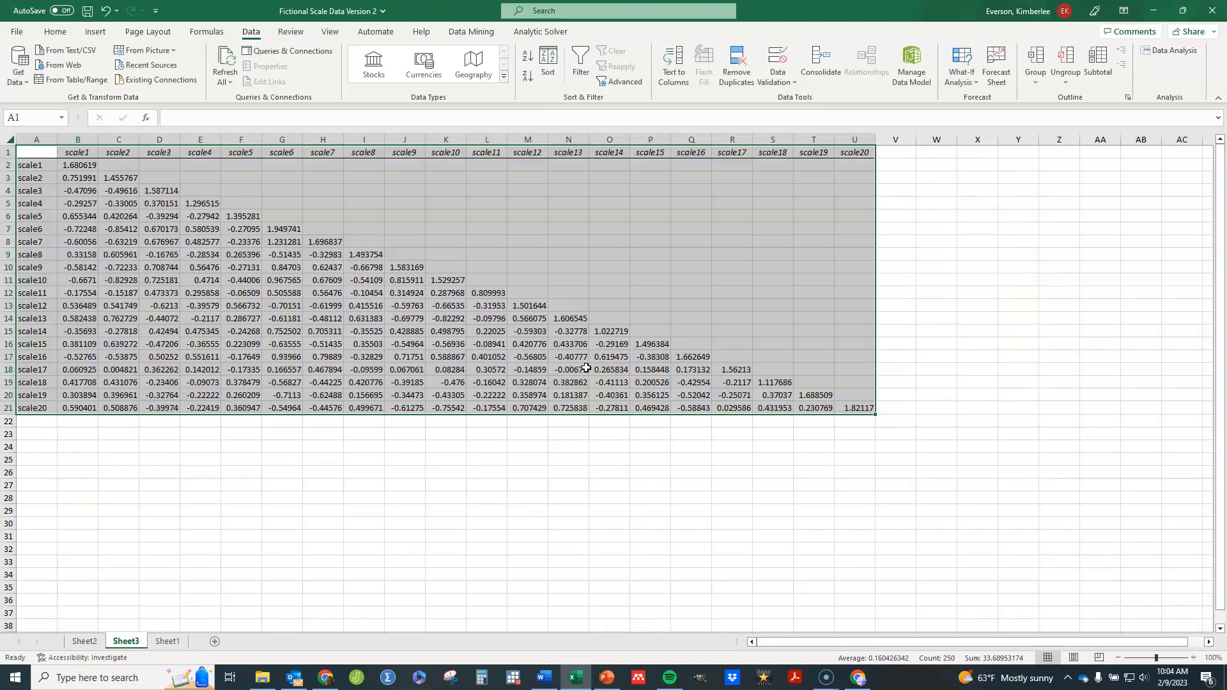
{"action": "mouse_move", "coordinate": [302, 490]}
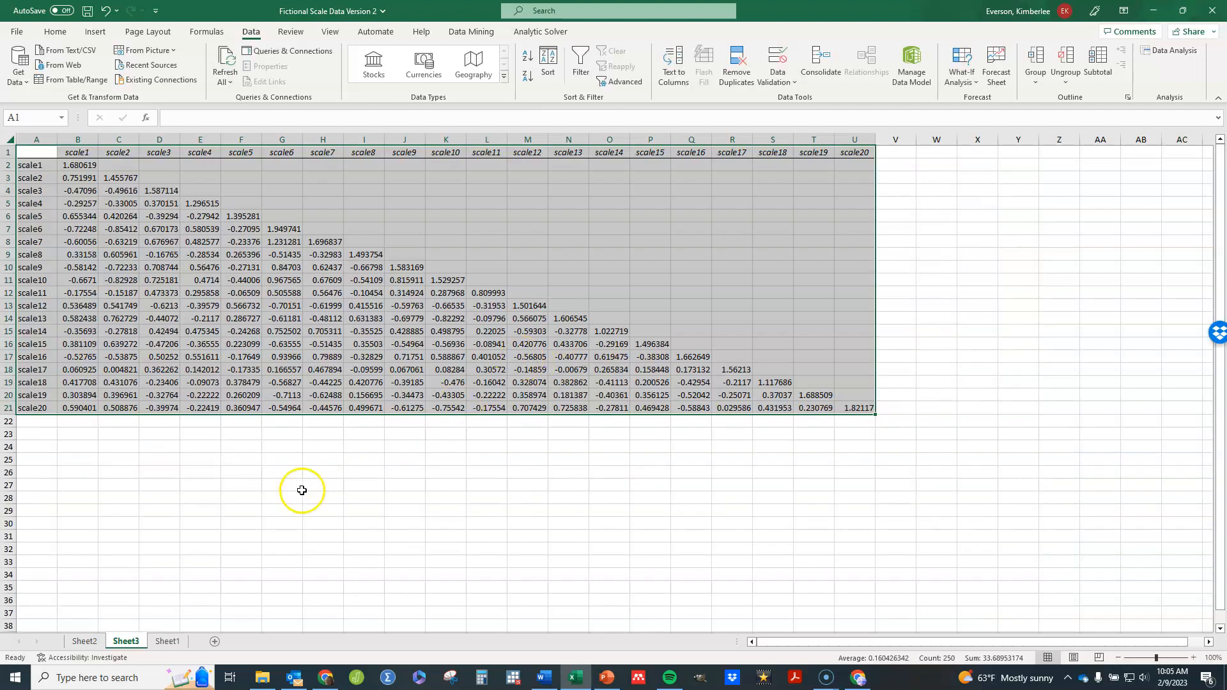